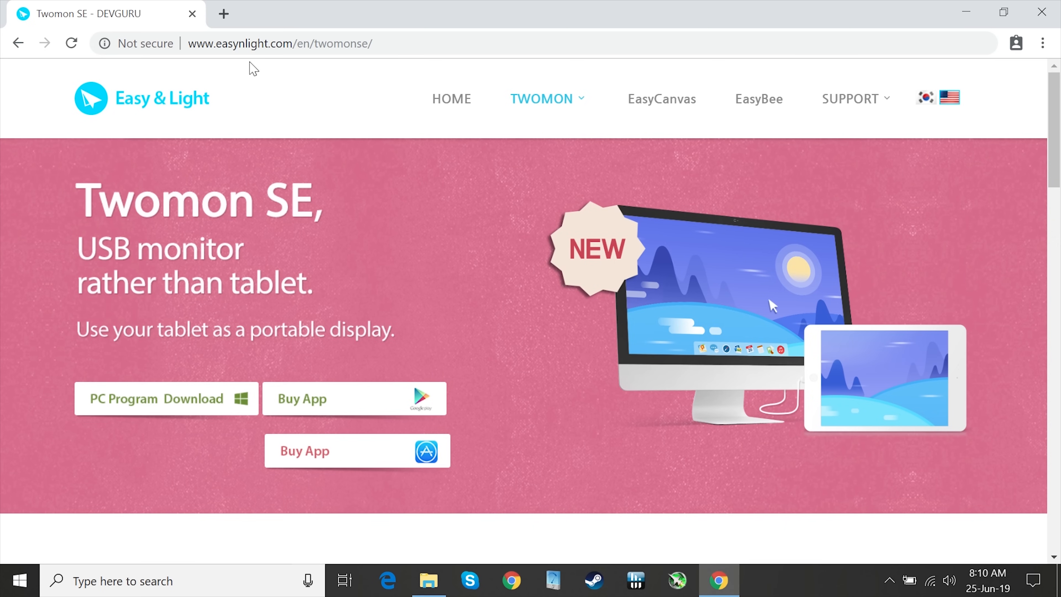
mouse_move(446, 60)
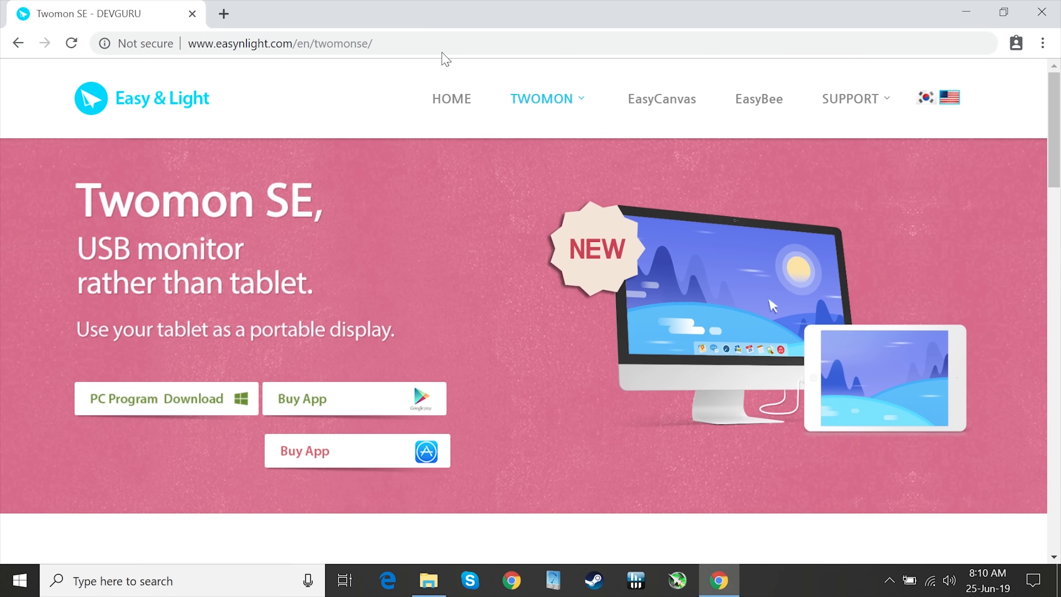
Download the Twomon SE Windows program from easynlight.com and launch the finished installer
left_click(279, 43)
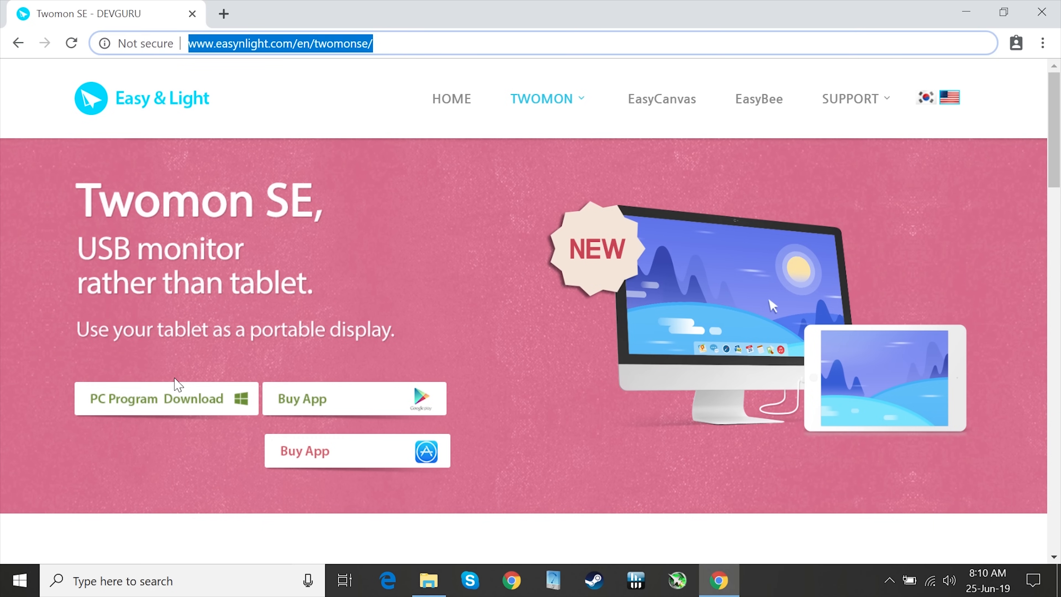
left_click(165, 398)
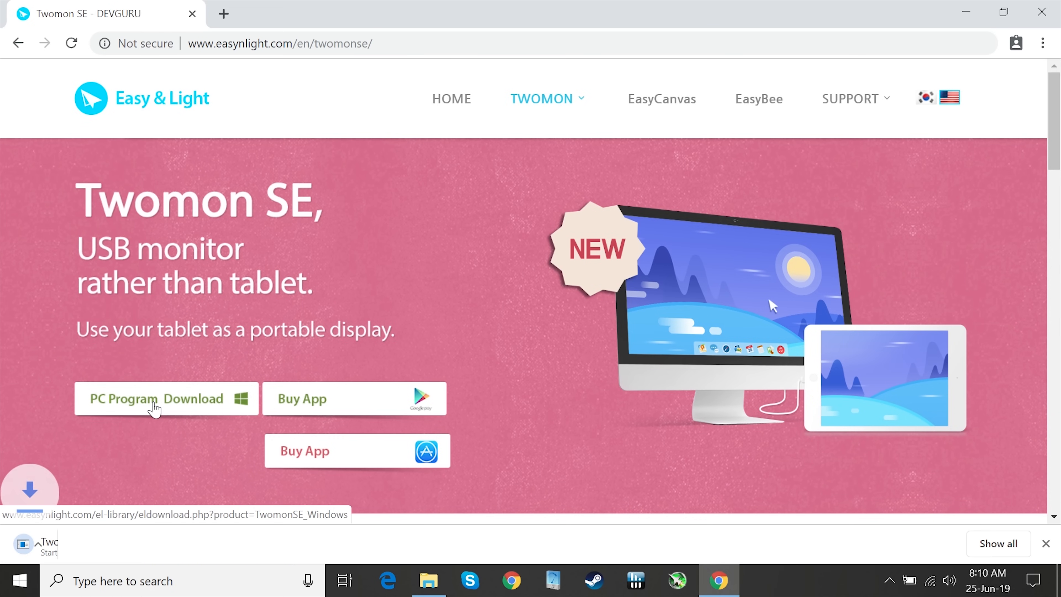
left_click(165, 399)
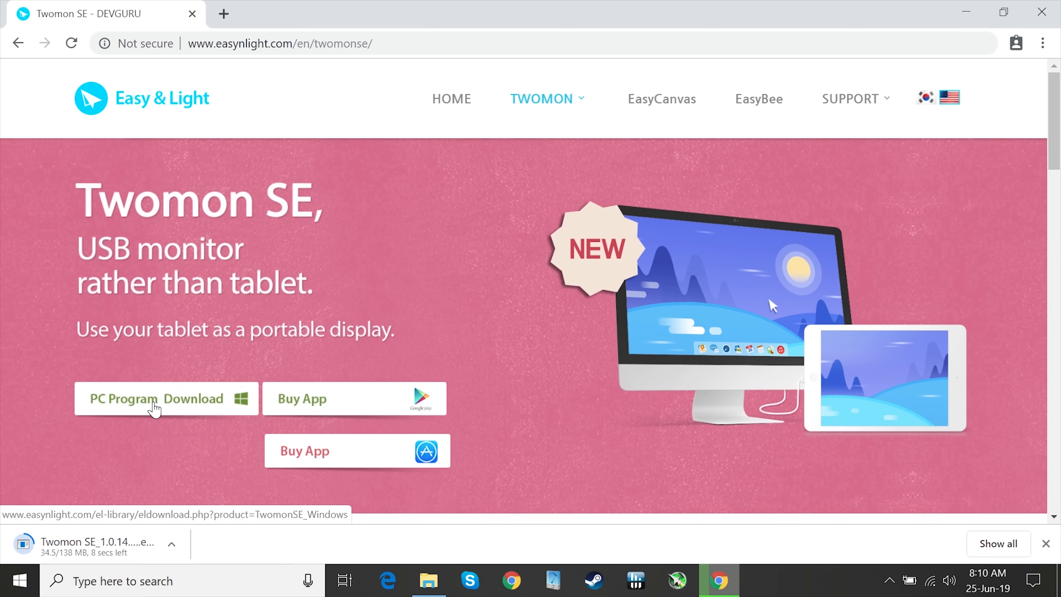
mouse_move(210, 309)
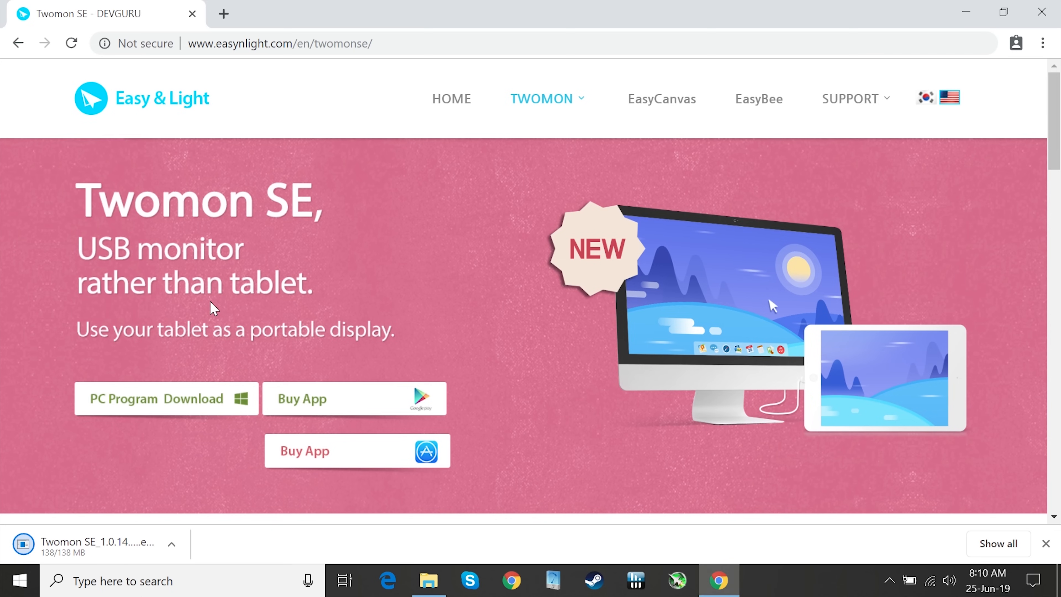
mouse_move(99, 548)
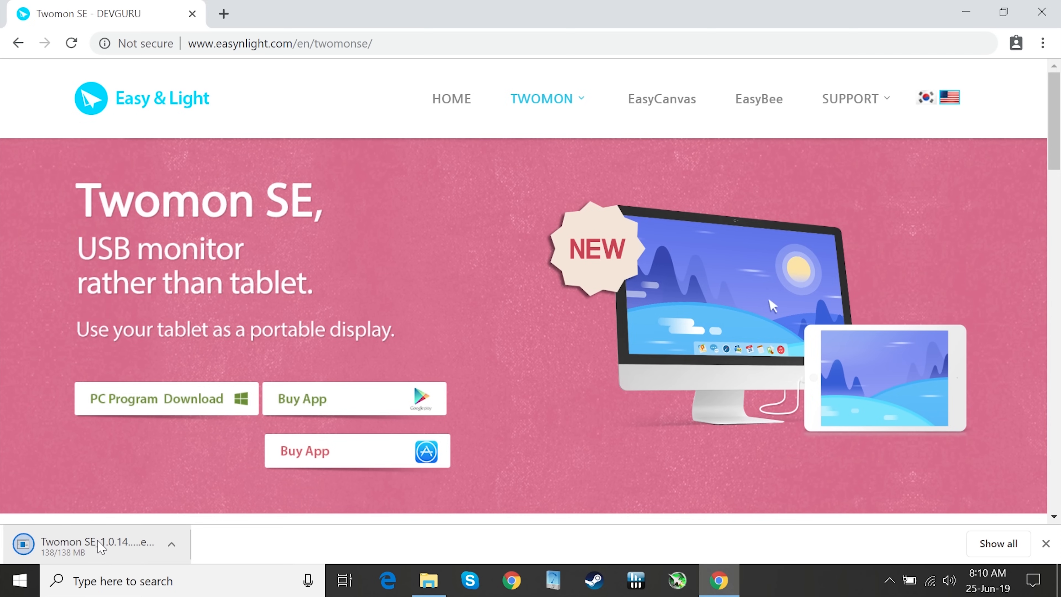
left_click(354, 398)
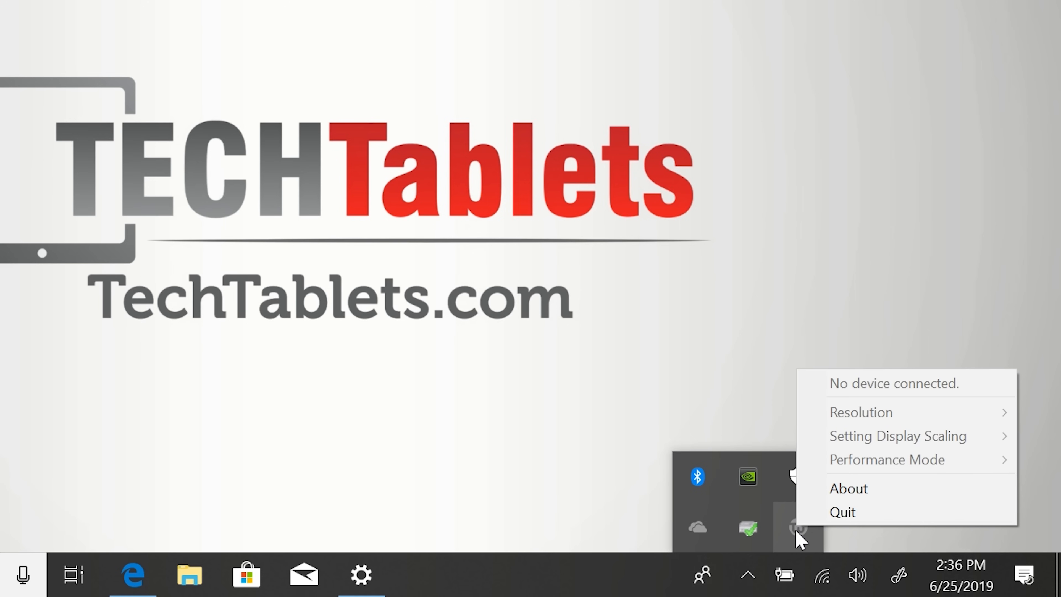
mouse_move(873, 422)
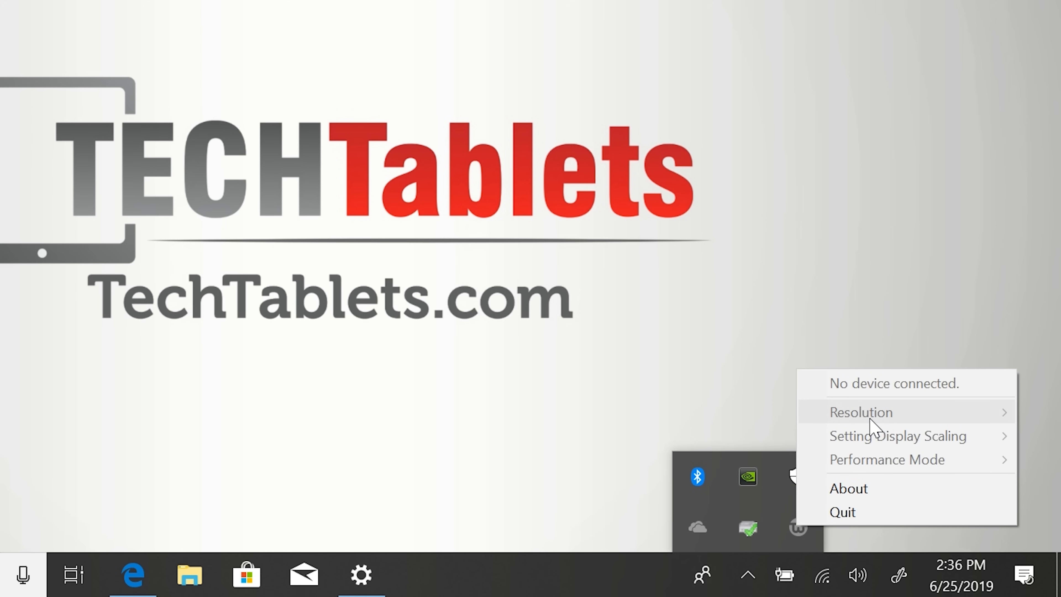
mouse_move(880, 421)
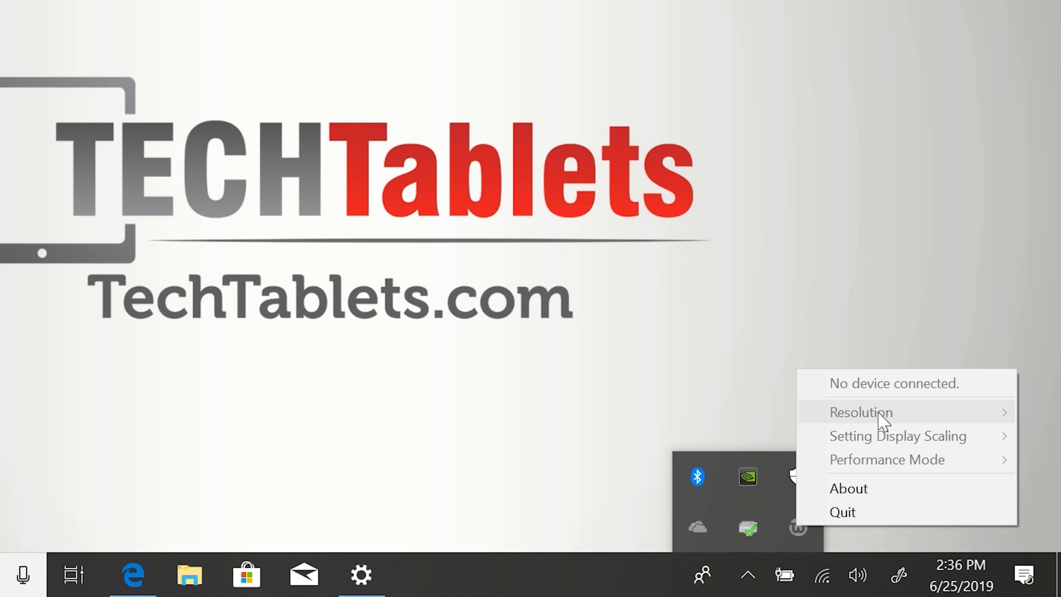
mouse_move(904, 465)
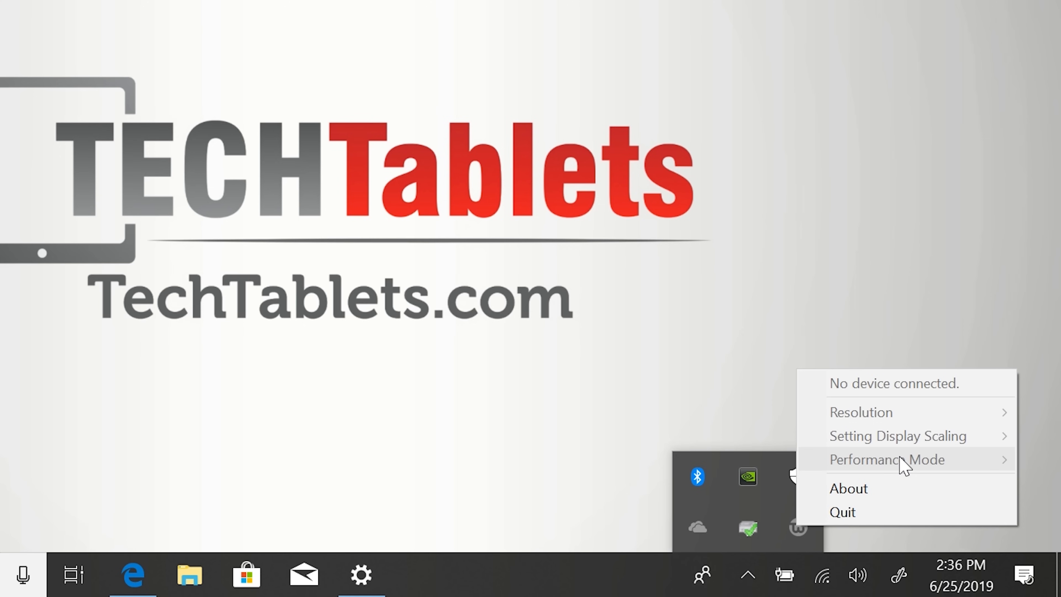
mouse_move(896, 464)
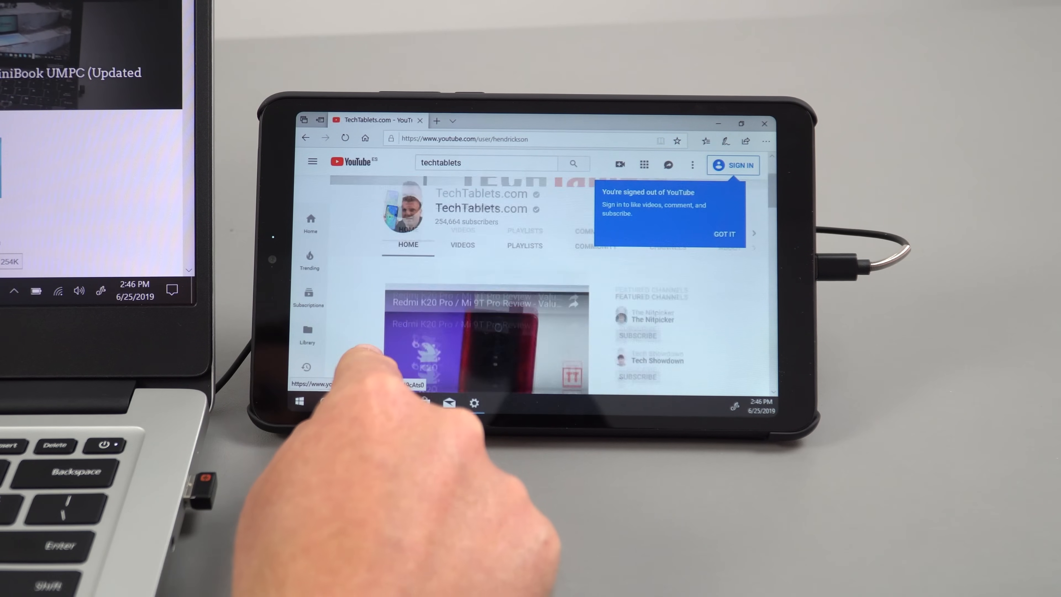
left_click(724, 233)
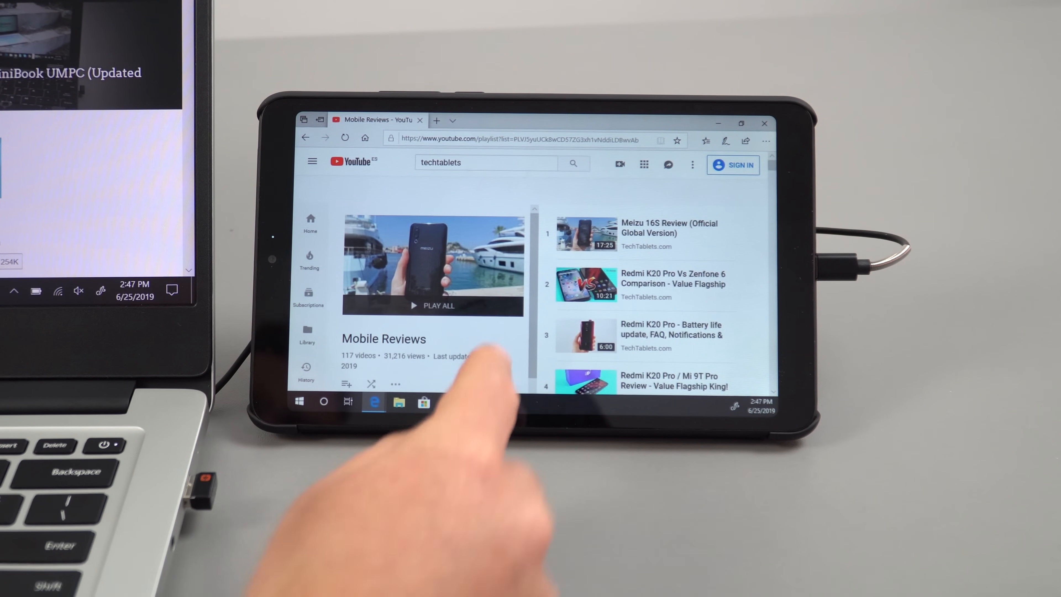
scroll("down", 3)
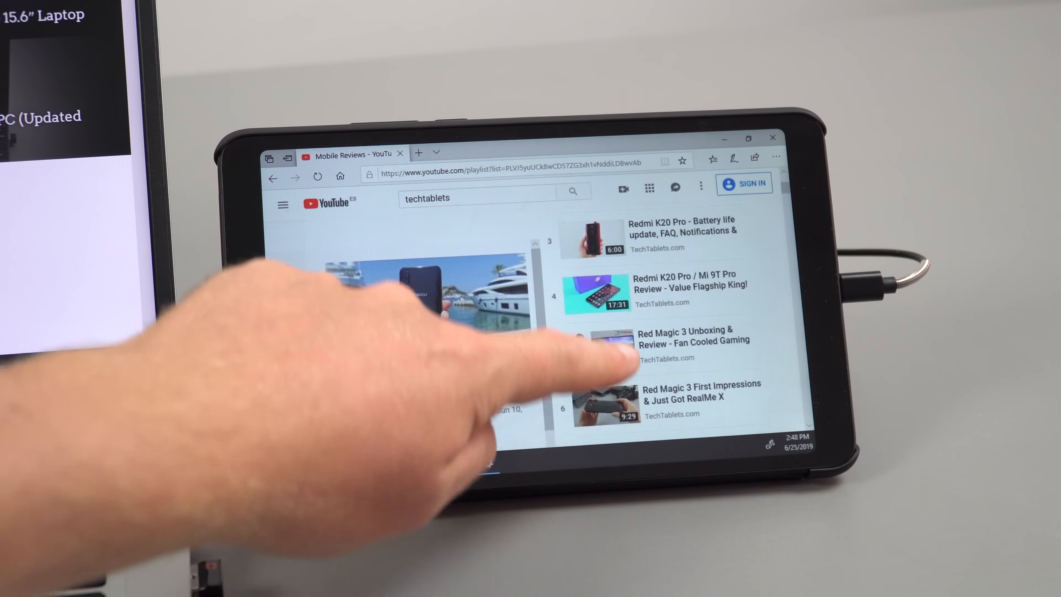
scroll("up", 3)
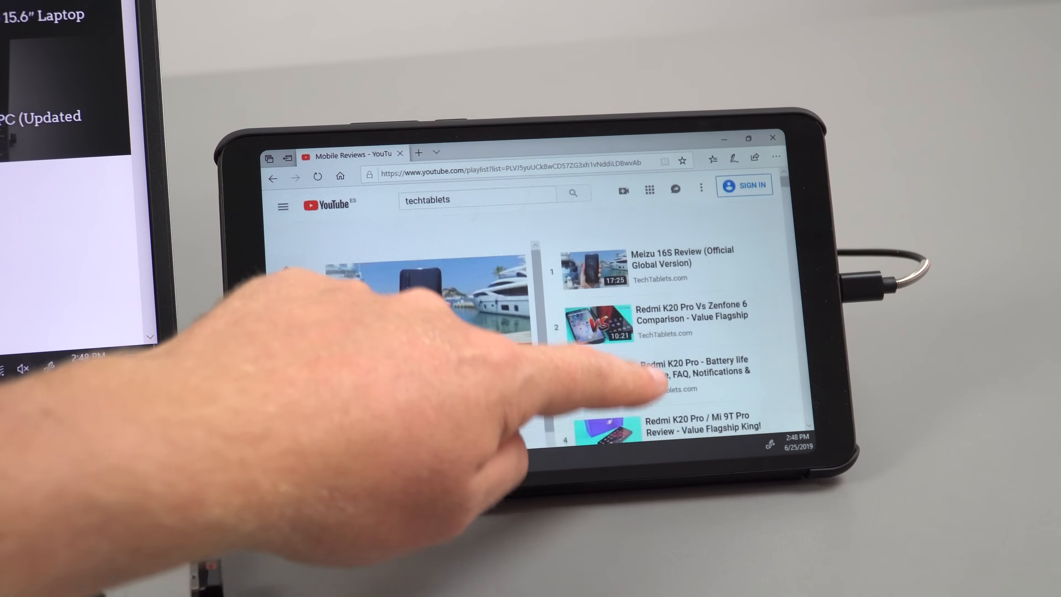
scroll("down", 3)
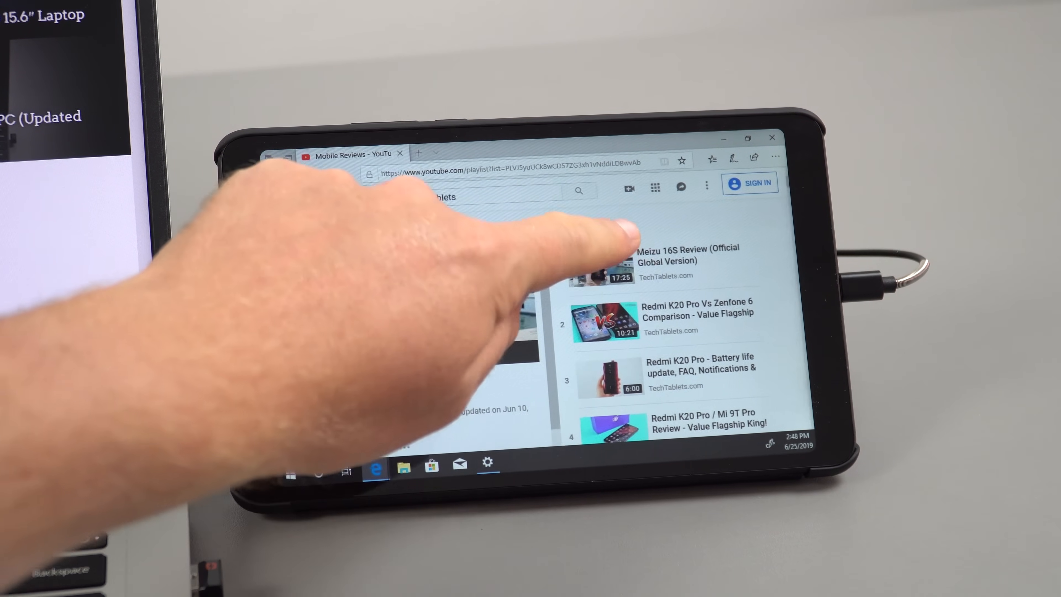
scroll("down", 3)
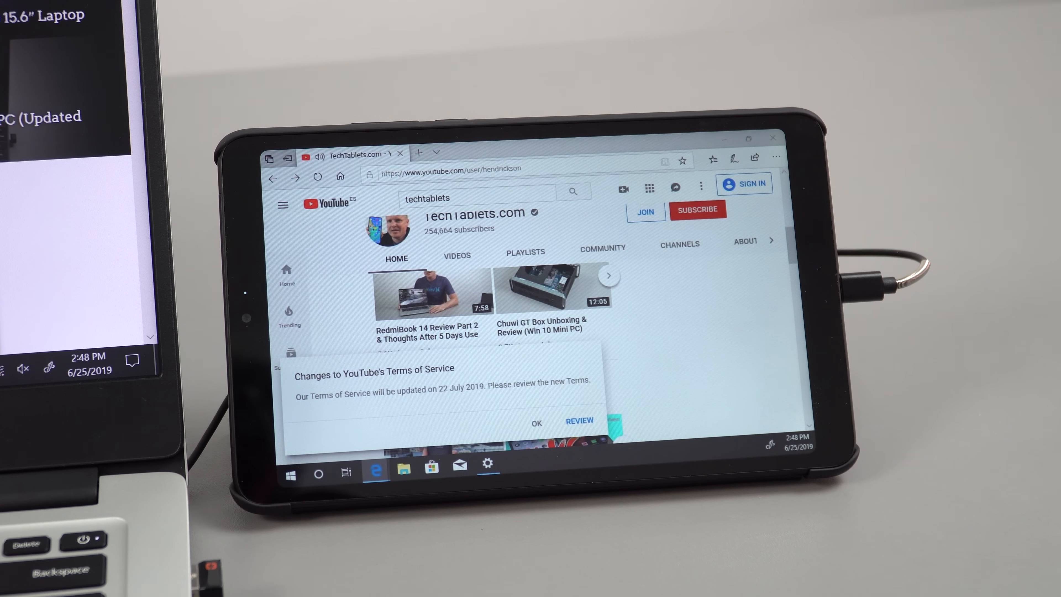
left_click(536, 422)
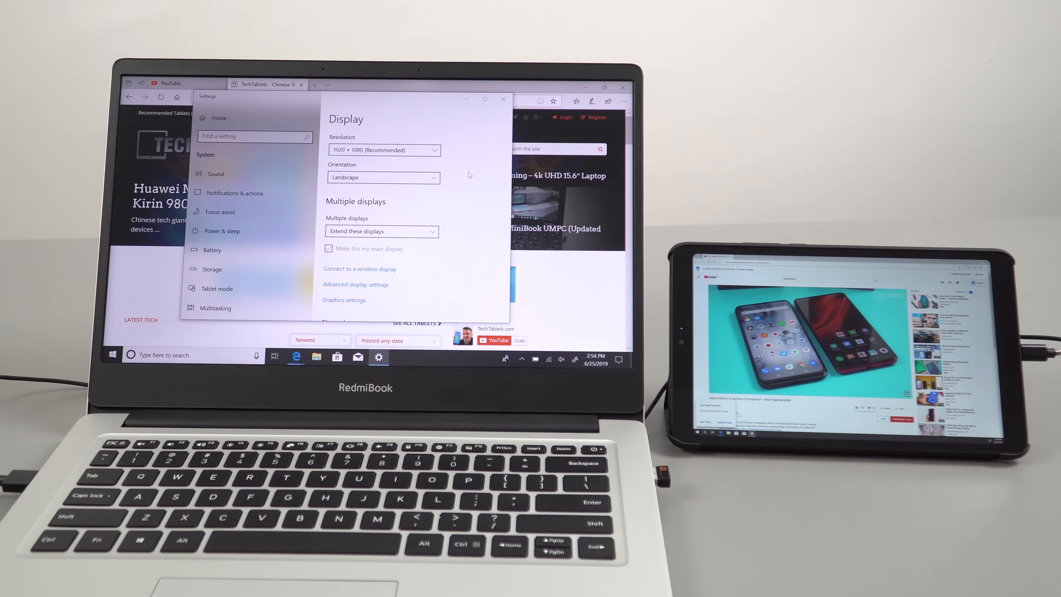
Set Multiple displays to 'Duplicate these displays' and keep the change
left_click(503, 99)
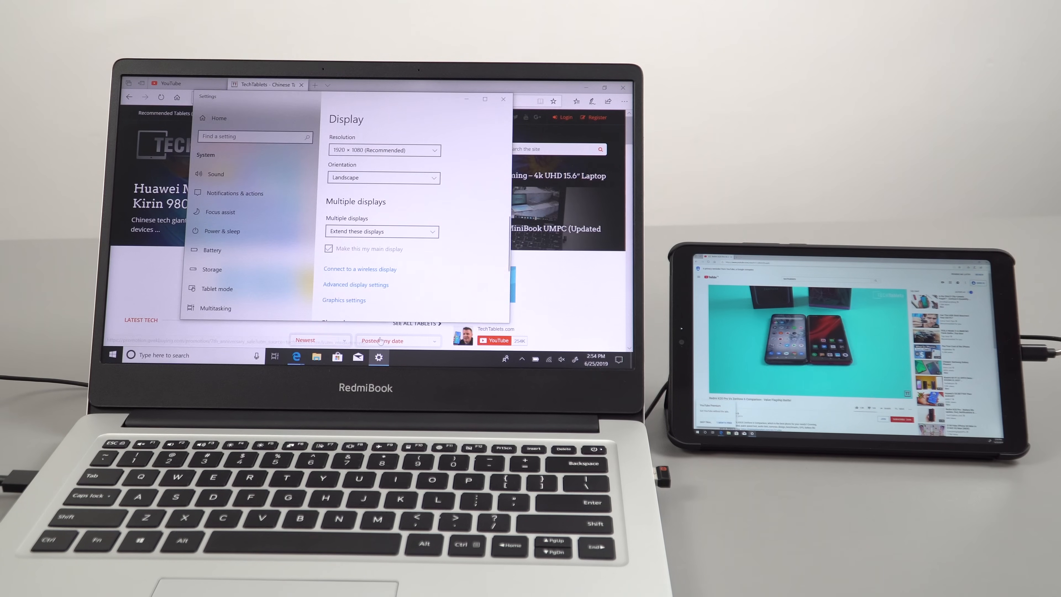
left_click(381, 232)
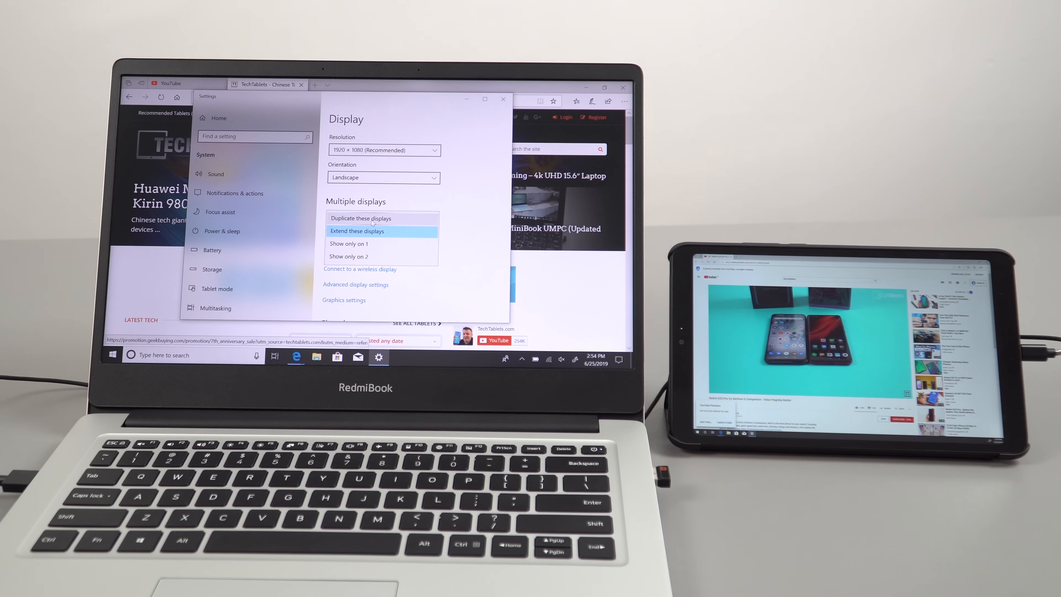
left_click(361, 218)
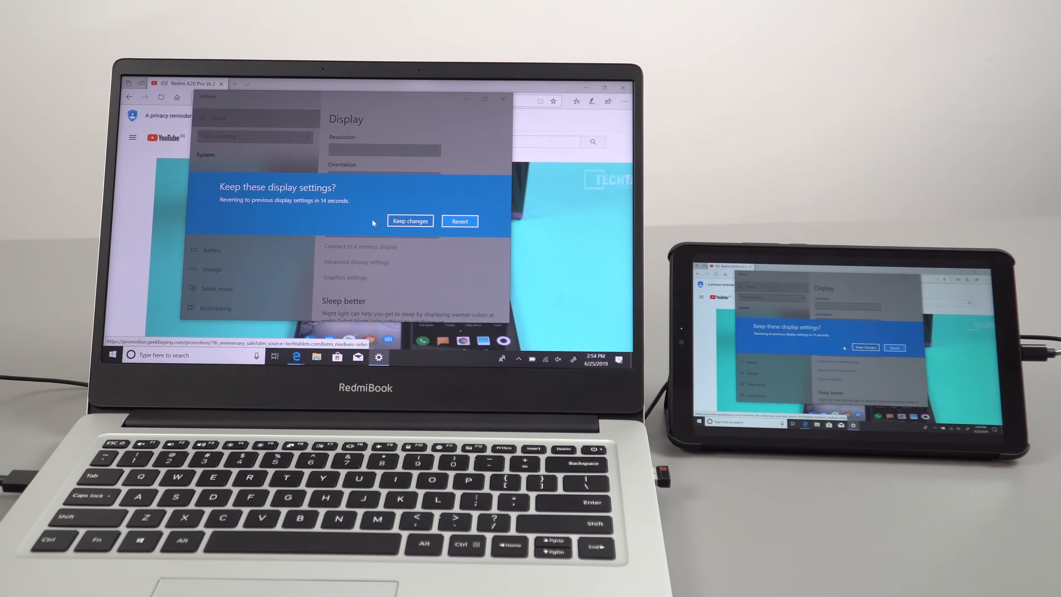
left_click(409, 220)
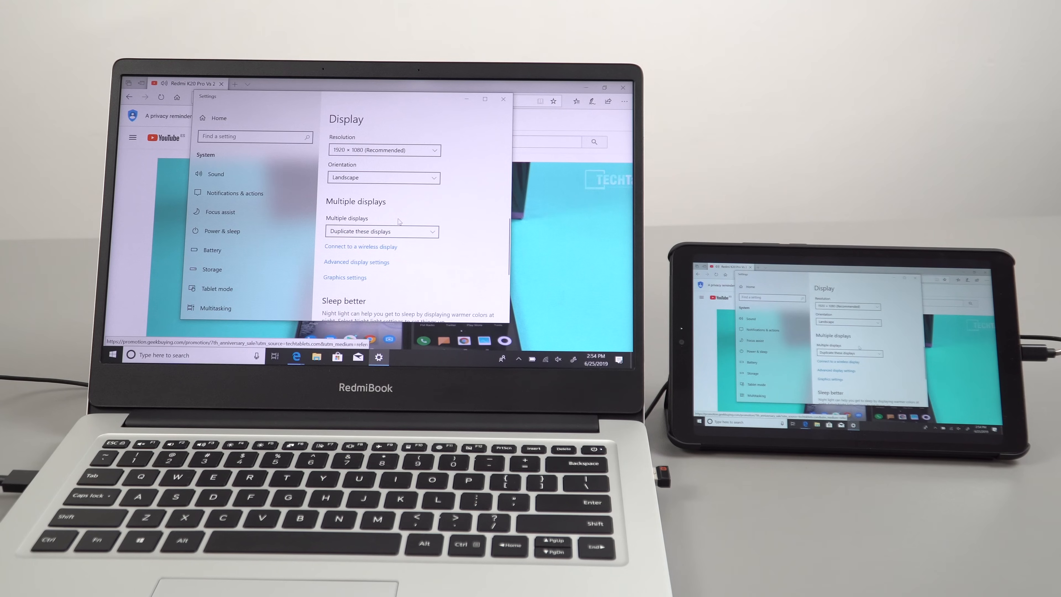